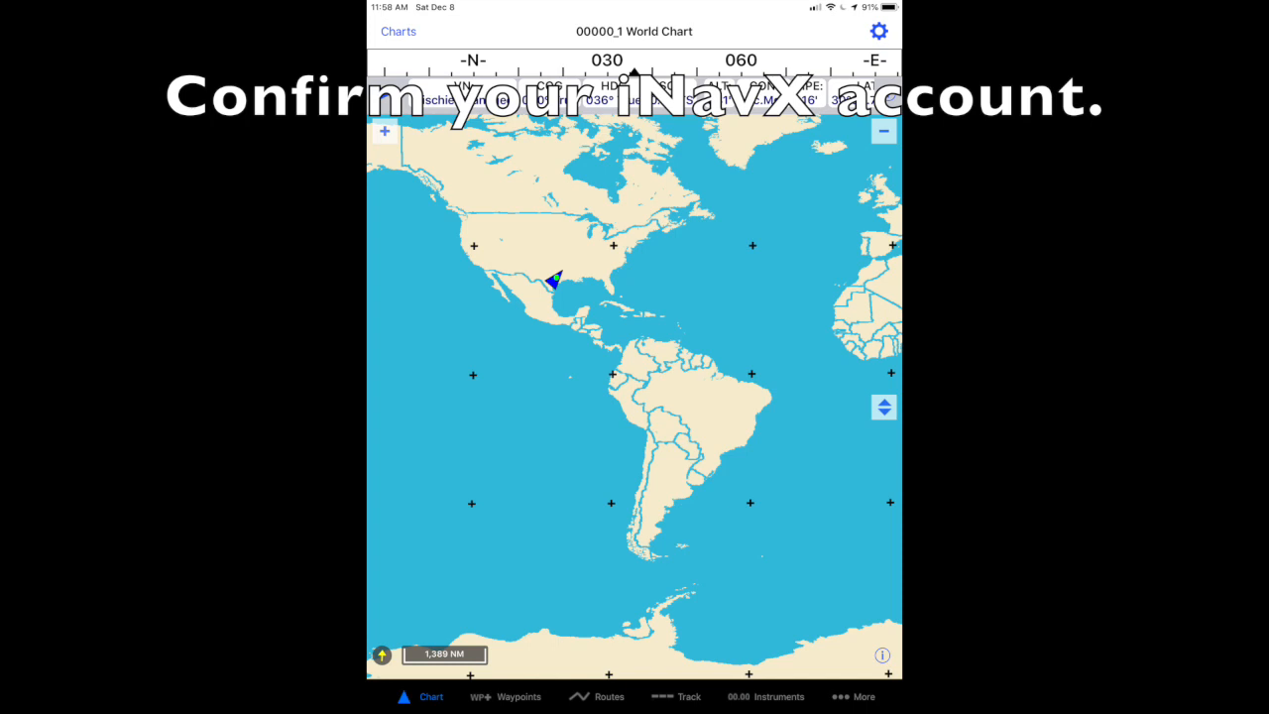
- Sign in to the iNavX account from the account and tools overview
left_click(861, 696)
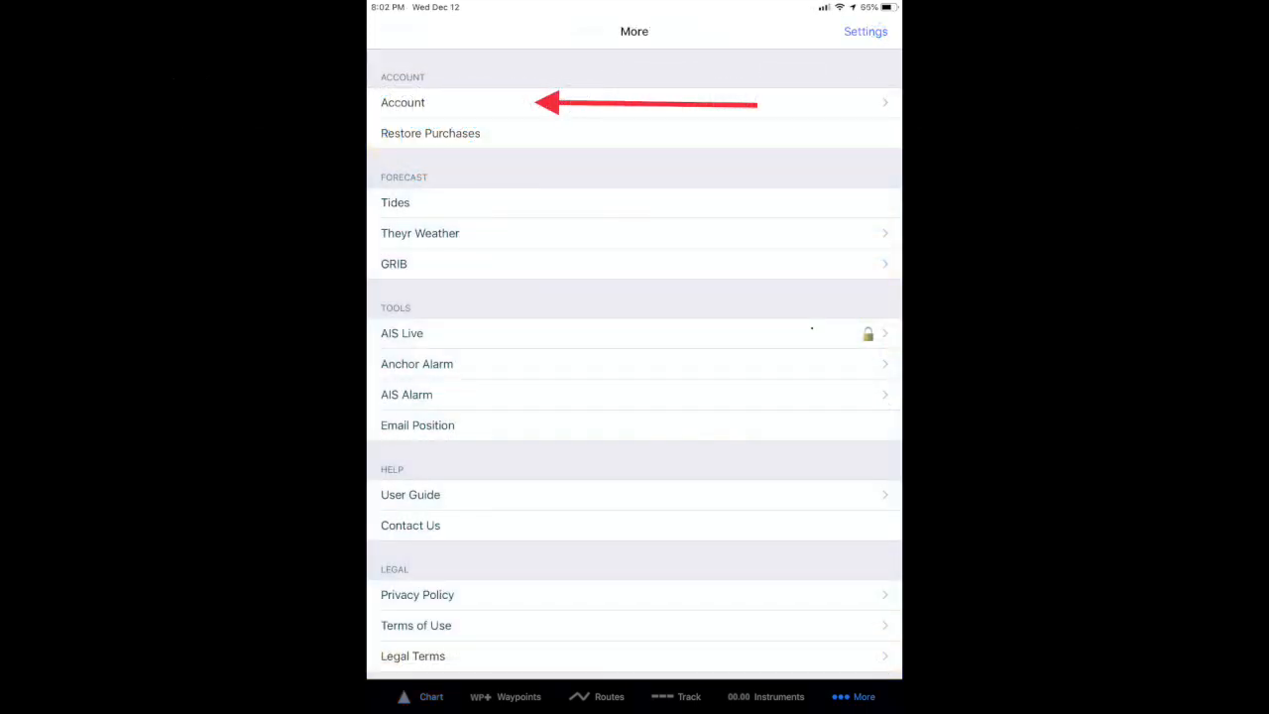
left_click(403, 103)
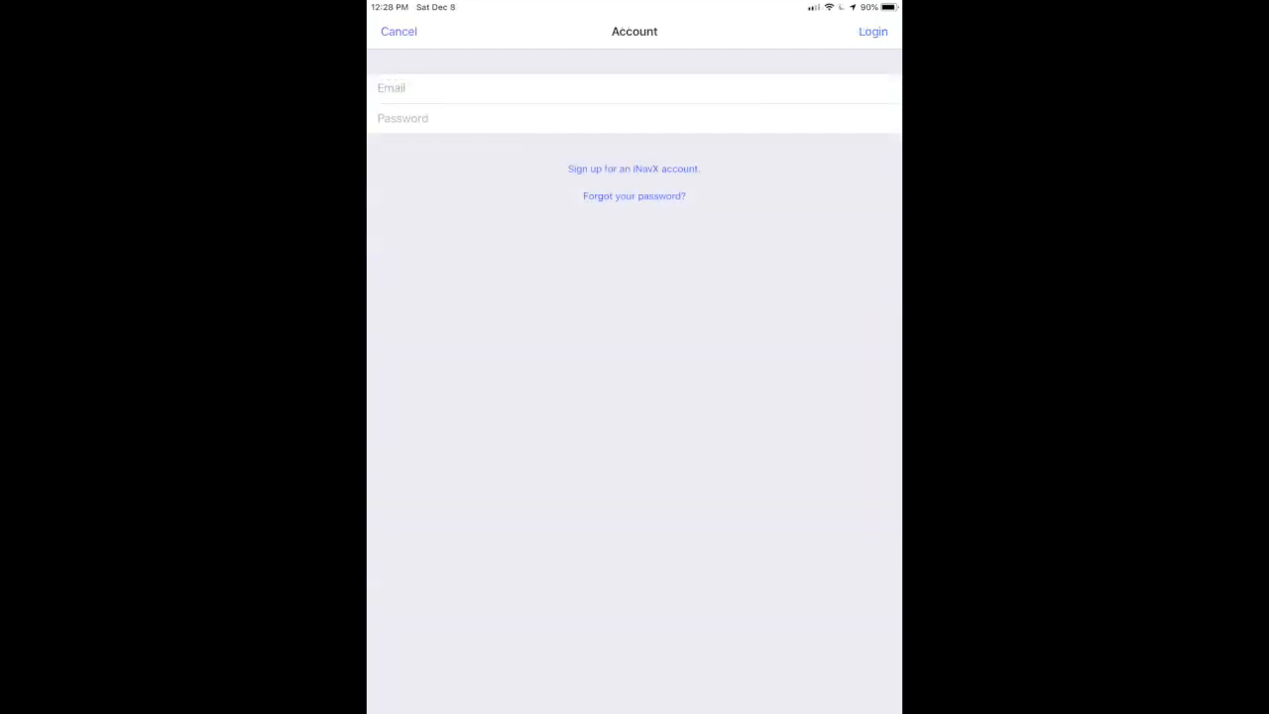
left_click(397, 32)
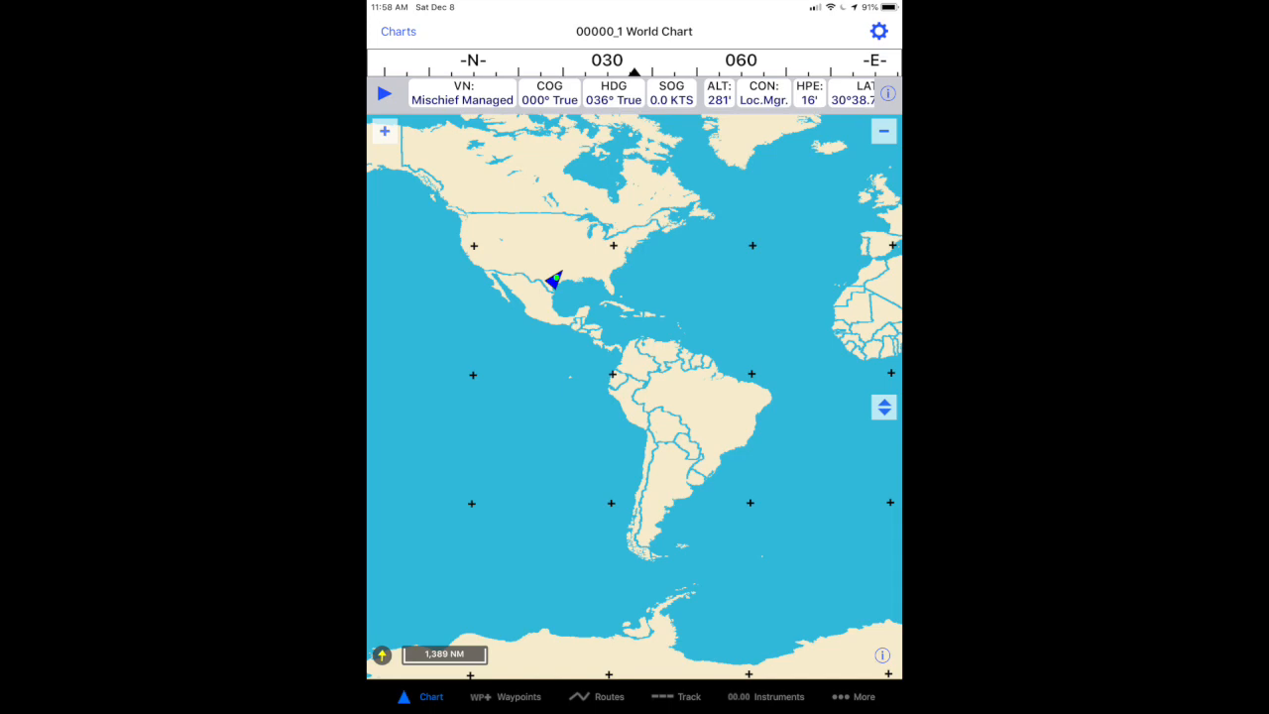
- Show the iNavX Professional+ USA, Canada details in the chart catalogue, $59.99/year for 365 days
left_click(399, 32)
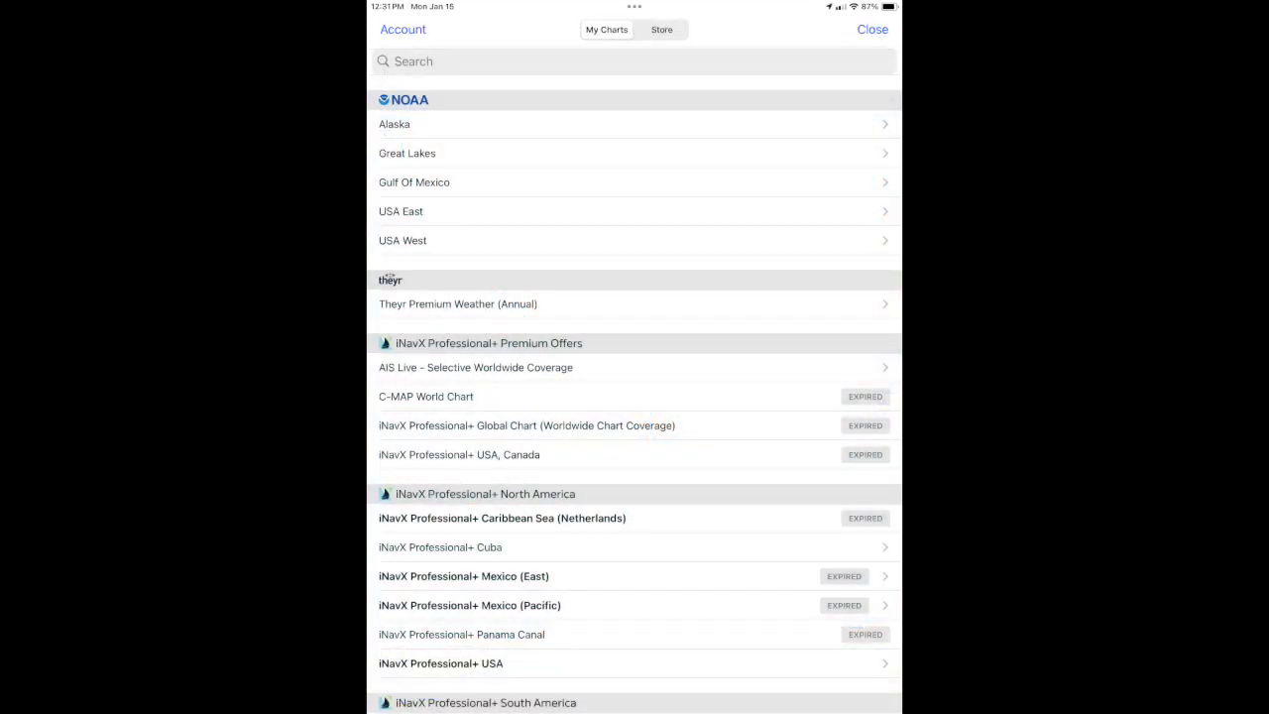
scroll("down", 3)
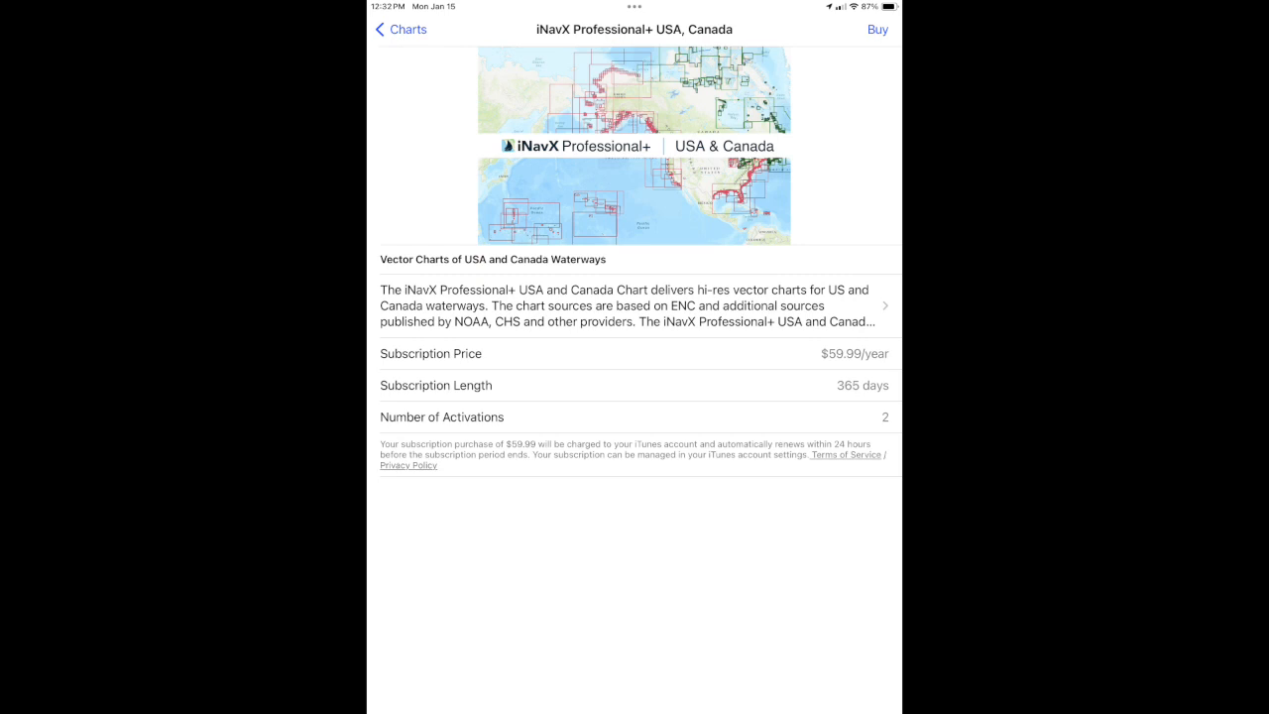
- Buy the USA, Canada subscription at $59.99/year and authorize it with the password
left_click(876, 30)
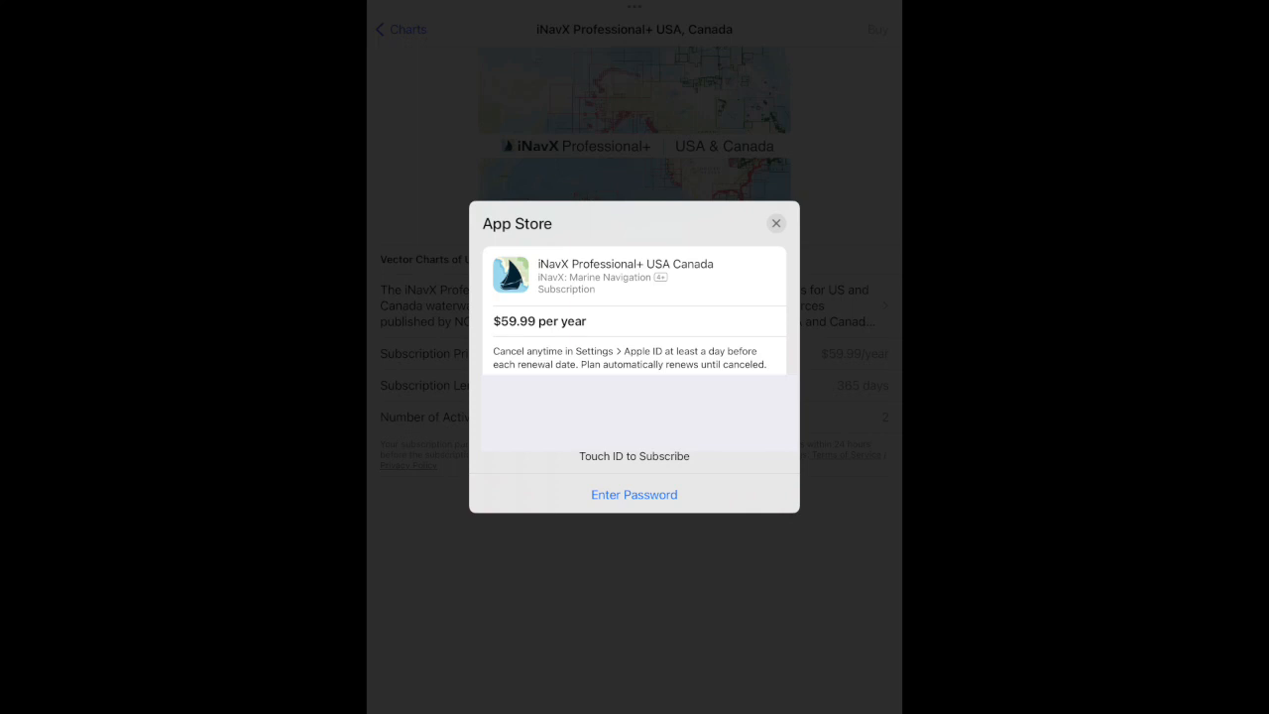
left_click(777, 222)
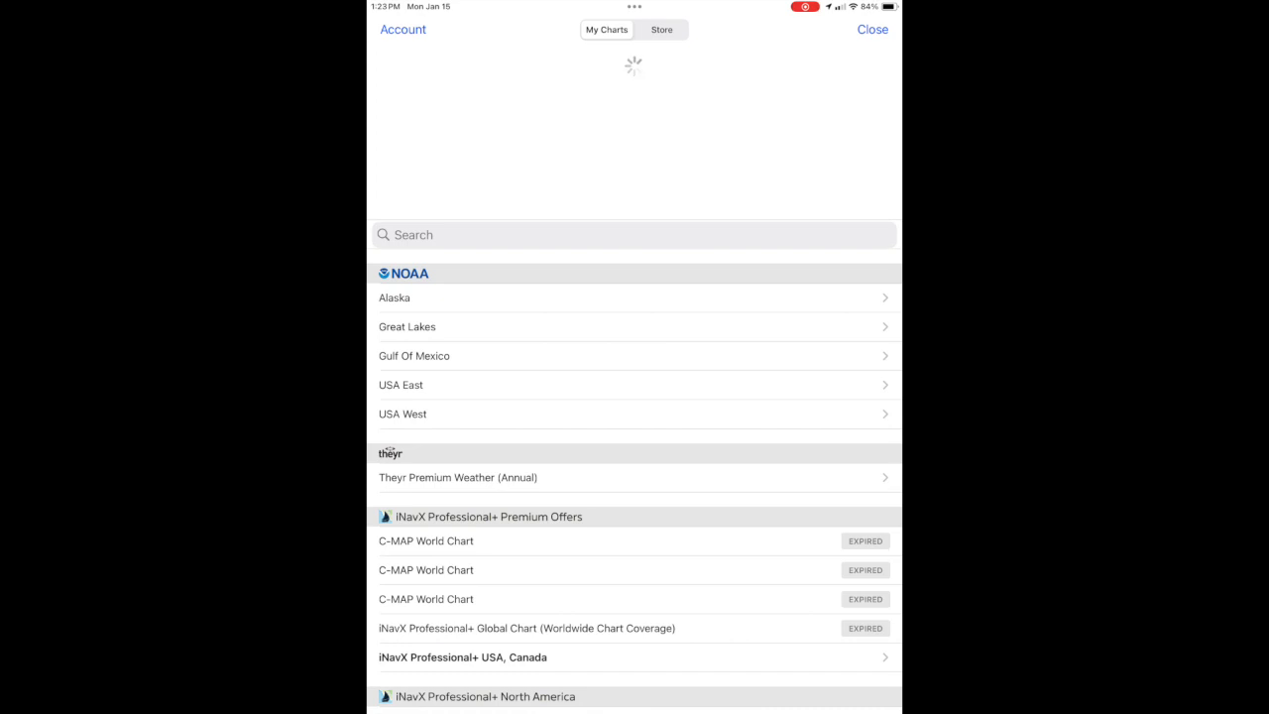
- Scroll My Charts back up to the purchased iNavX Professional+ USA, Canada entry
scroll("up", 3)
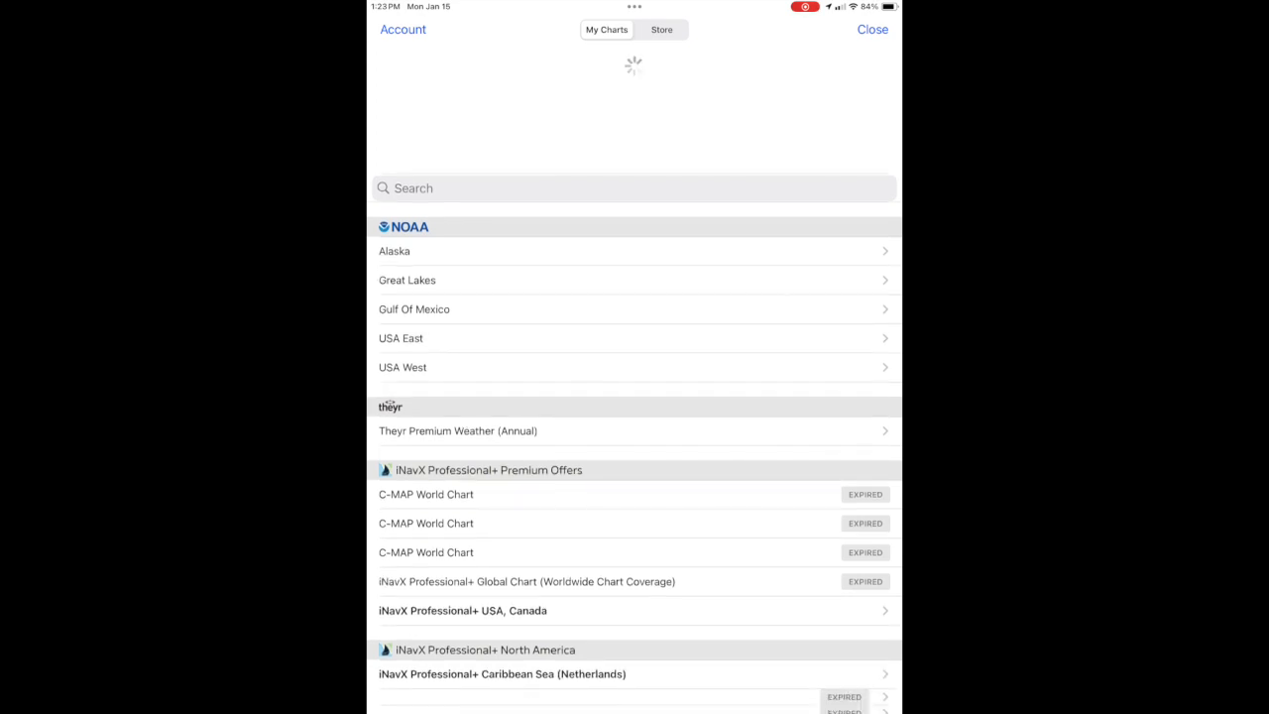
scroll("up", 3)
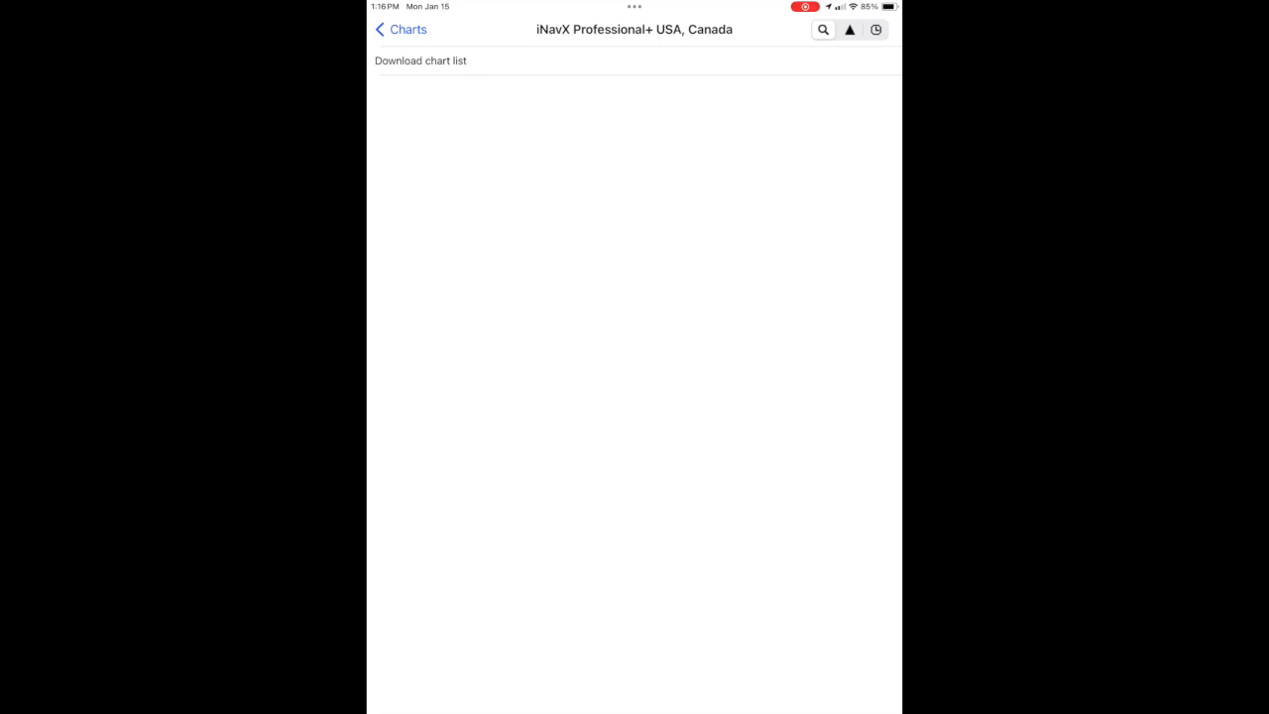
- Download the USA, Canada chart list, confirming the Update Chart List? prompt
left_click(420, 60)
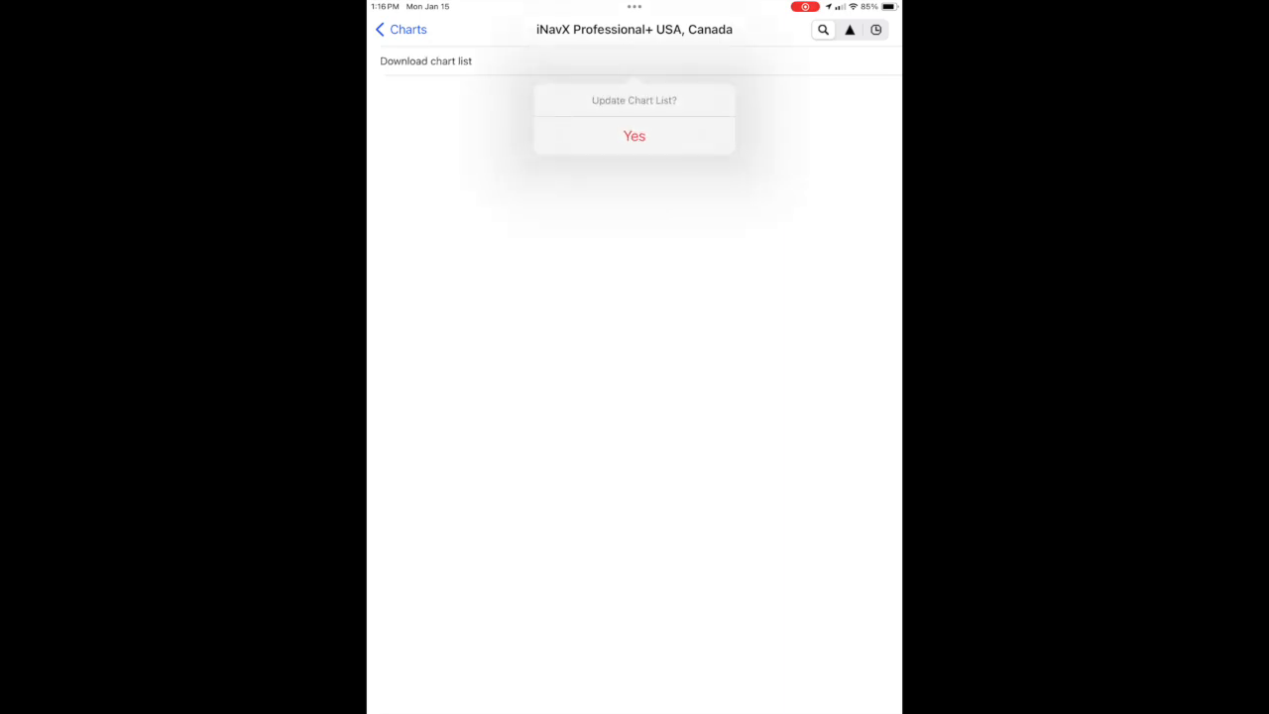
left_click(634, 135)
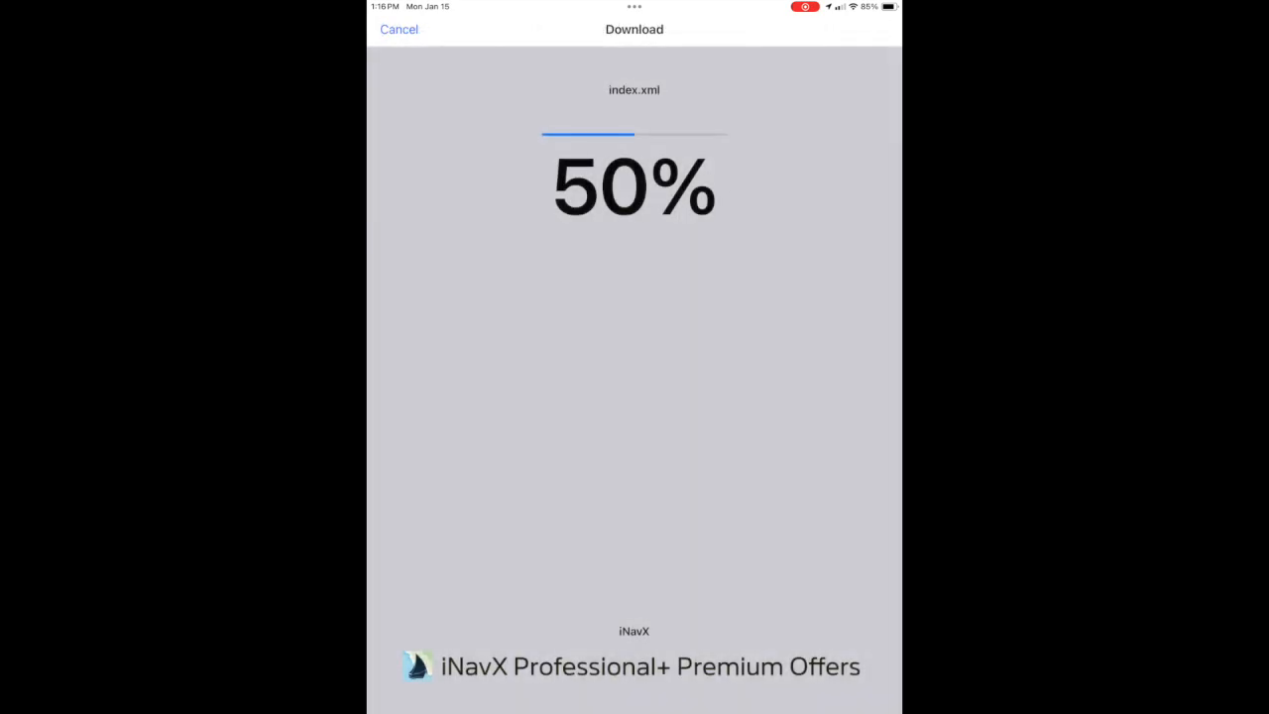